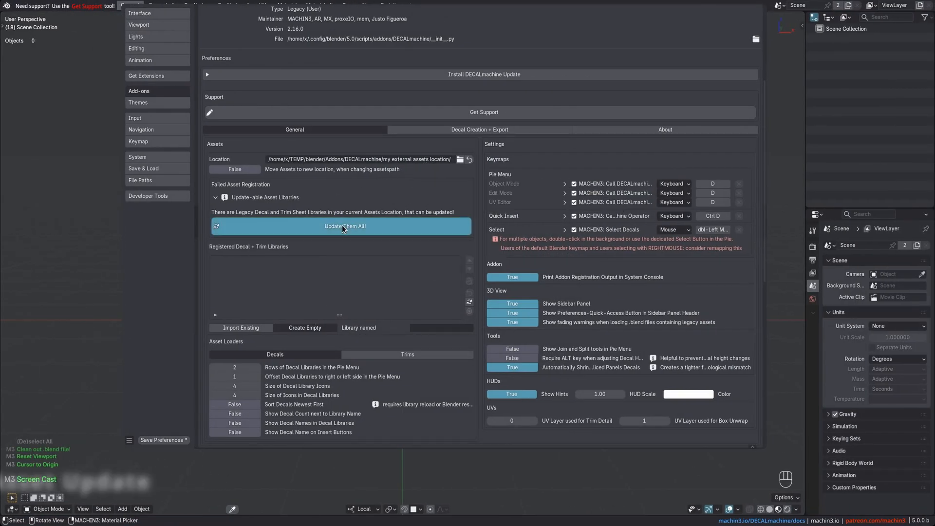
- Update all legacy decal and trim sheet libraries, then list the file's legacy decals
{"action": "left_click", "coordinate": [345, 226]}
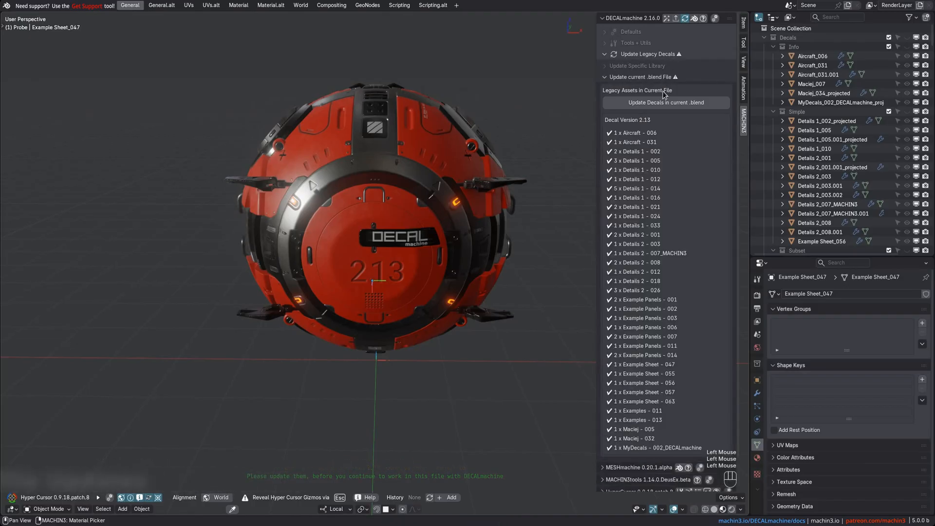
{"action": "left_click", "coordinate": [642, 76]}
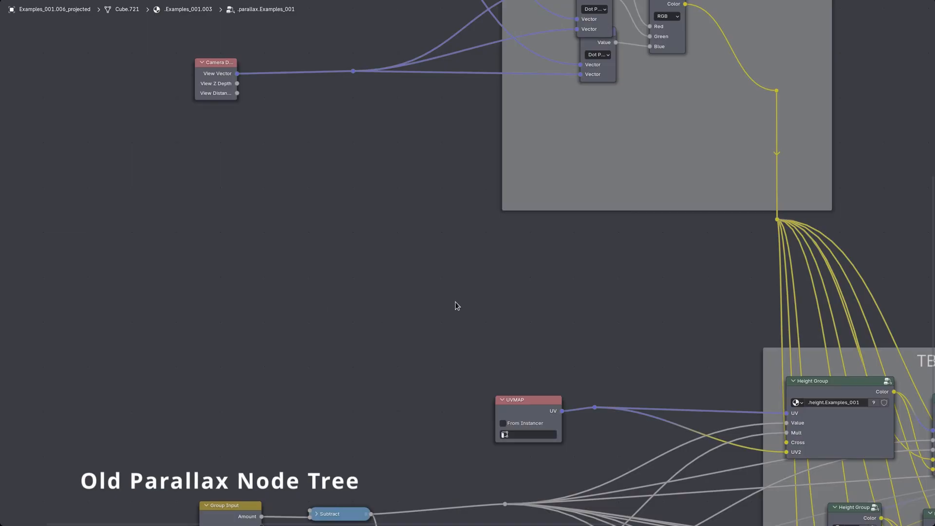
- Scroll through the old parallax node group to compare it with the repeat-zone version
{"action": "scroll", "scroll_direction": "down", "scroll_amount": 3}
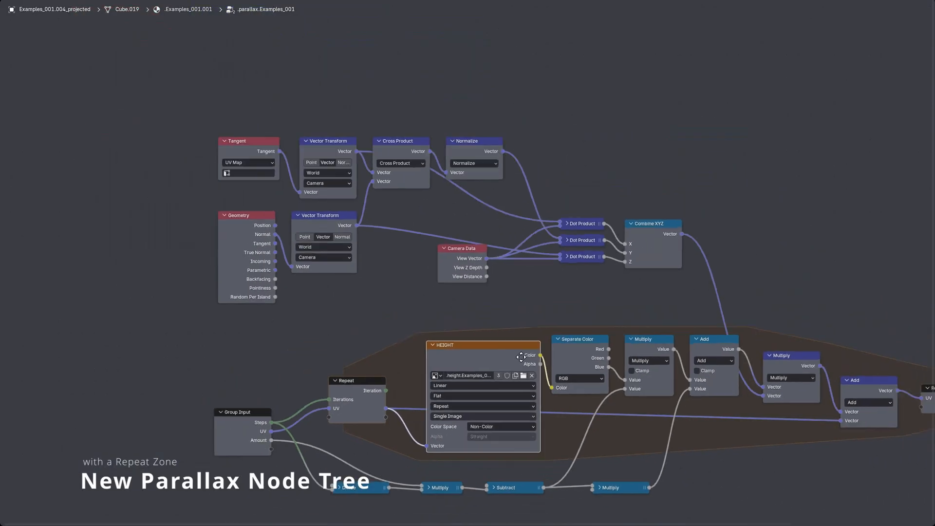
{"action": "scroll", "scroll_direction": "down", "scroll_amount": 3}
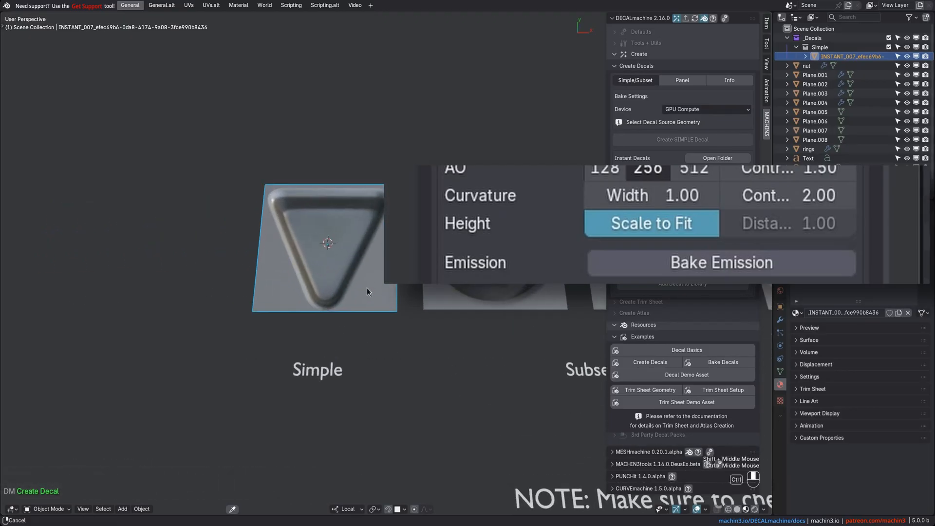
- Turn the triangle shape into a simple decal and inspect its Separate Color node
{"action": "left_click", "coordinate": [238, 5]}
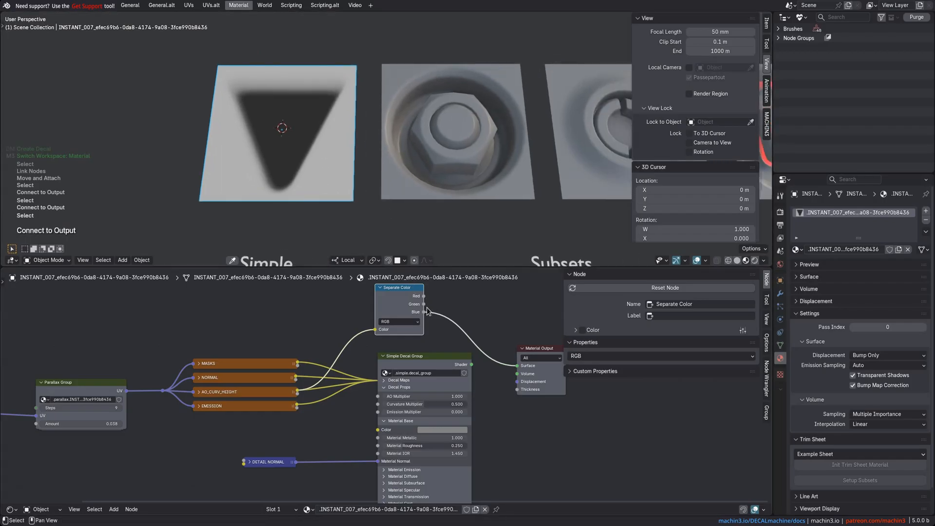
{"action": "left_click", "coordinate": [404, 356]}
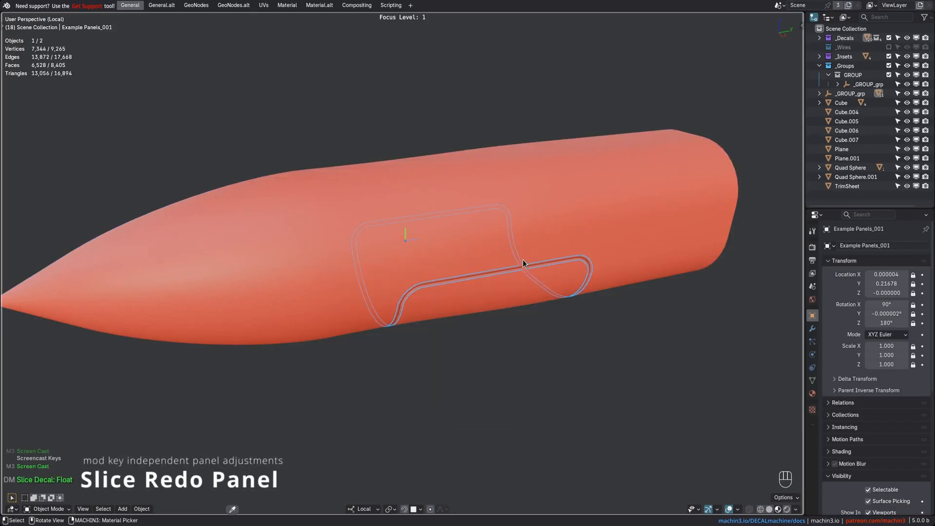
- Slice two panel decals from the white cutter onto the fuselage, enabling Shrinkwrap on each
{"action": "left_click_drag", "start_coordinate": [523, 264], "coordinate": [476, 265]}
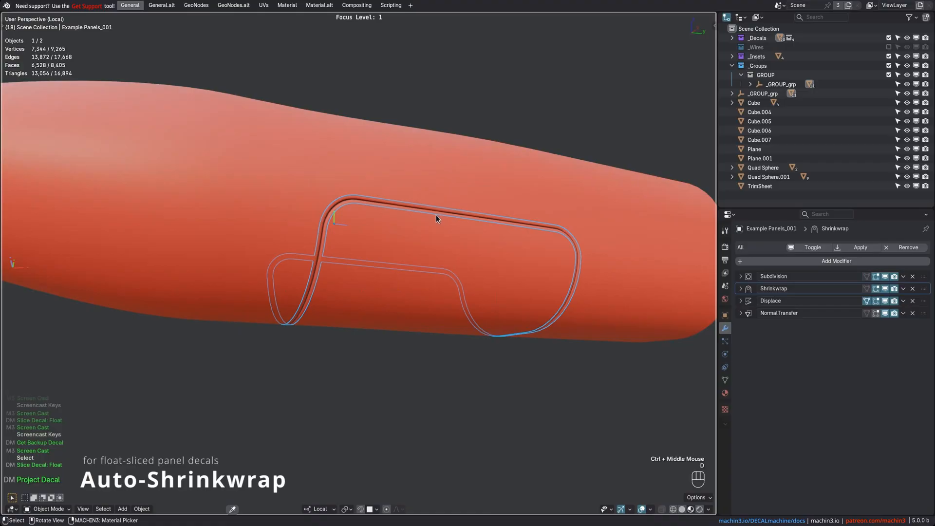
{"action": "left_click", "coordinate": [436, 218]}
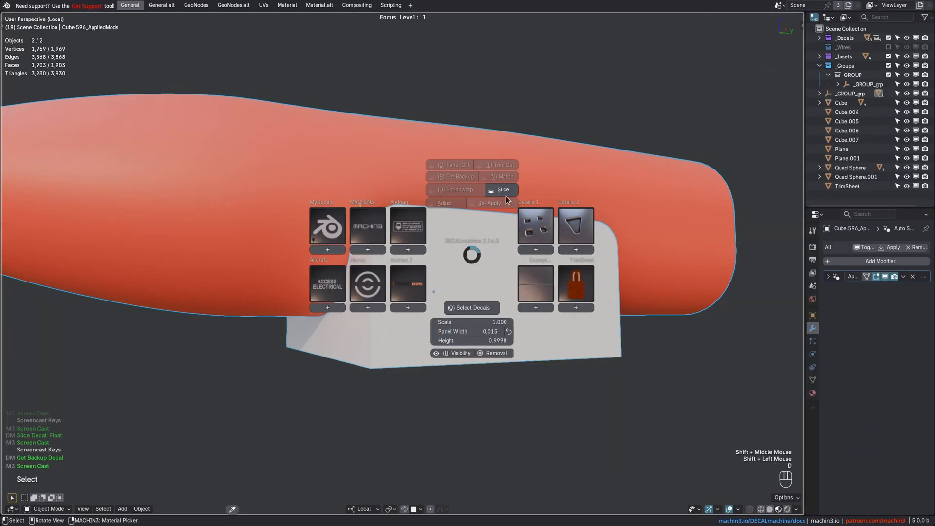
{"action": "left_click", "coordinate": [502, 189]}
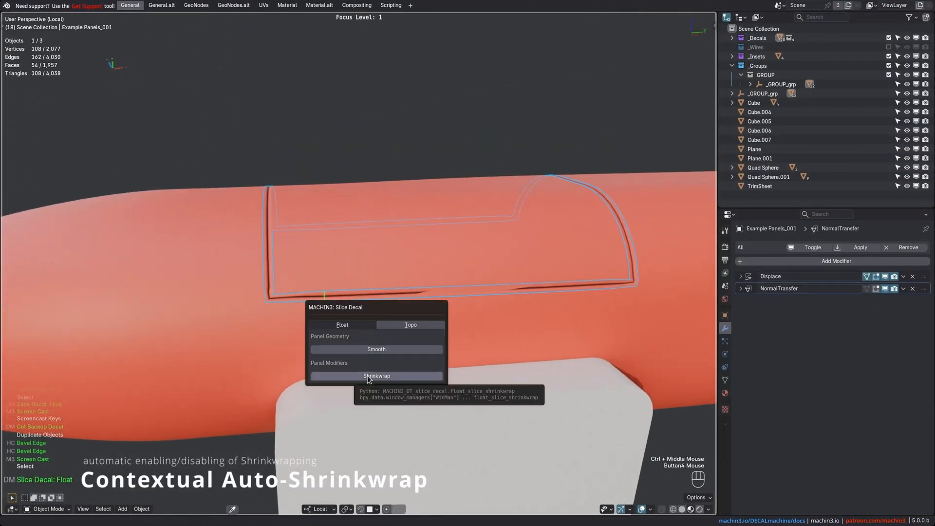
{"action": "left_click", "coordinate": [376, 376]}
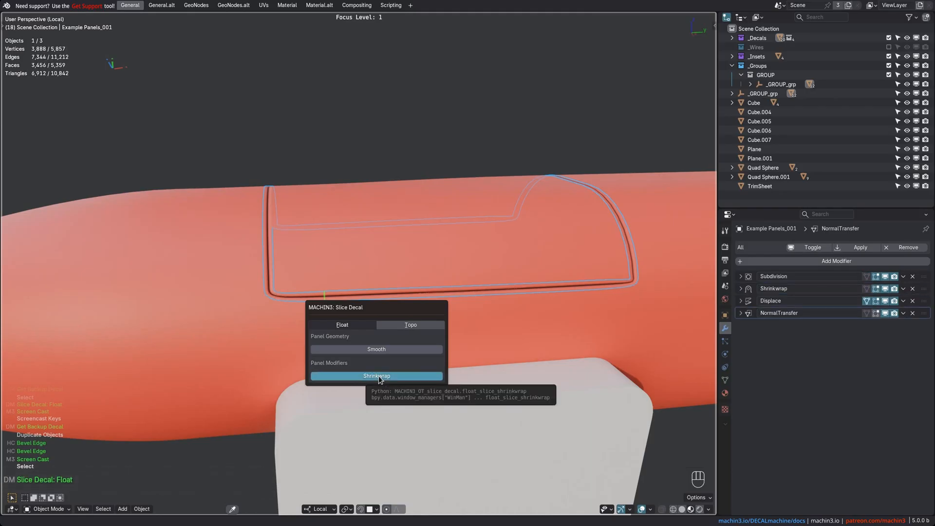
{"action": "left_click", "coordinate": [376, 376]}
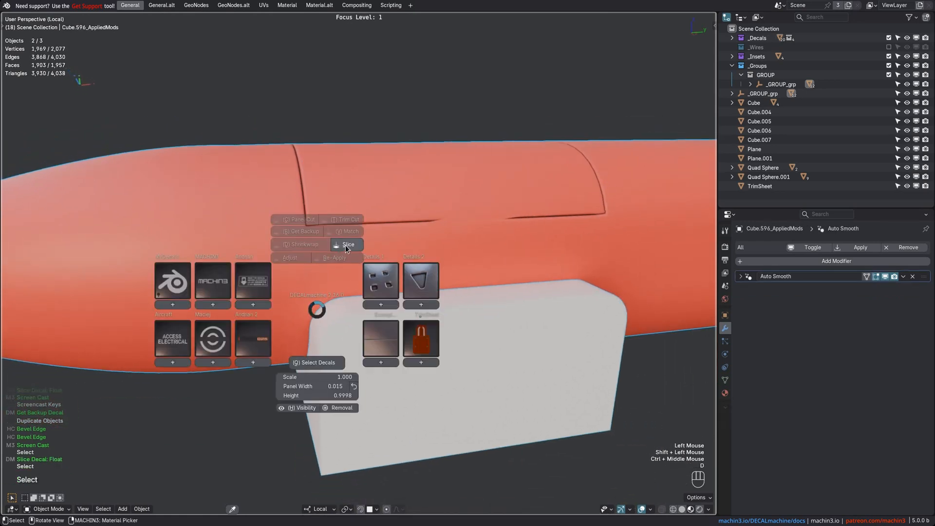
{"action": "left_click", "coordinate": [348, 244]}
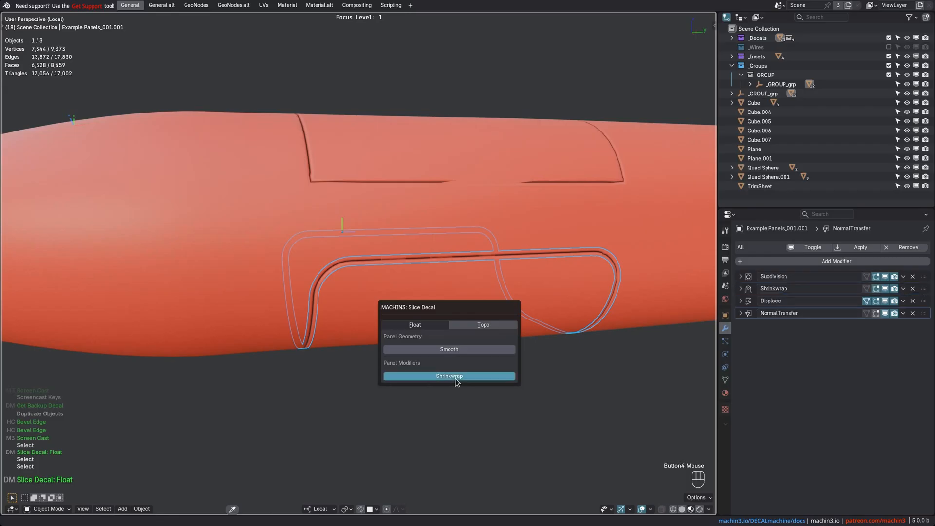
{"action": "left_click", "coordinate": [449, 376]}
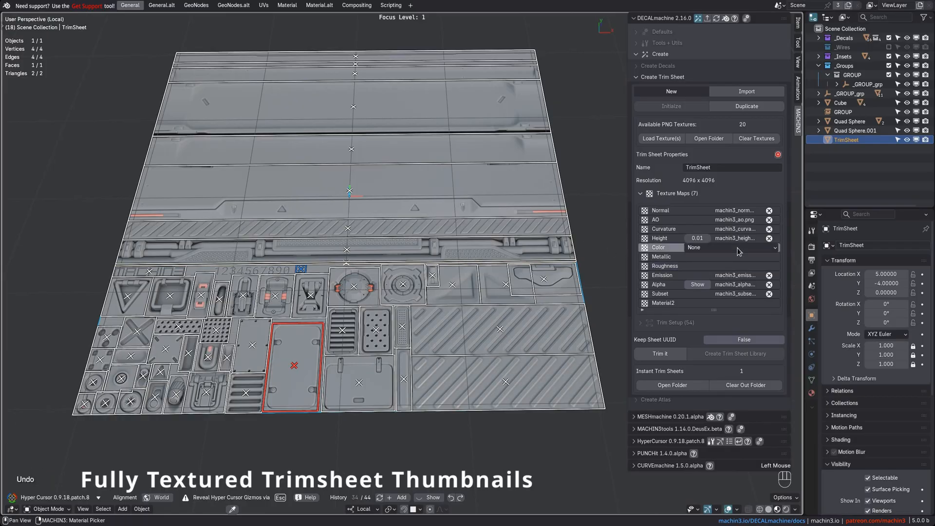
- Add a color texture, trim the sheet, and rebuild it as the TrimSheet library
{"action": "left_click", "coordinate": [731, 248]}
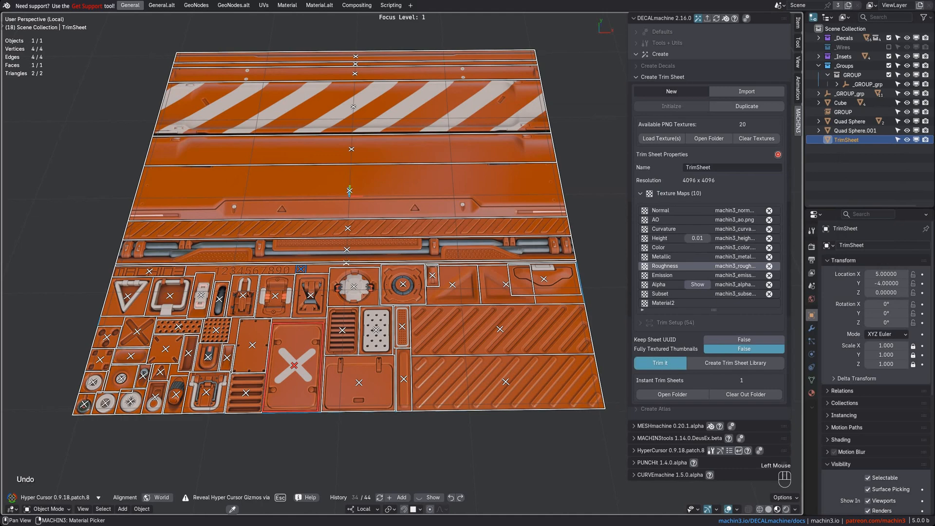
{"action": "left_click", "coordinate": [660, 362]}
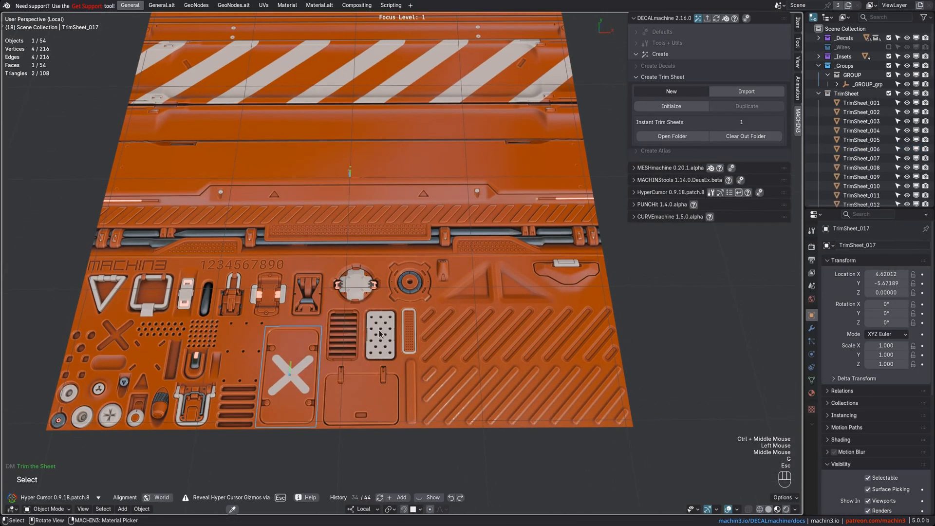
{"action": "left_click", "coordinate": [319, 5]}
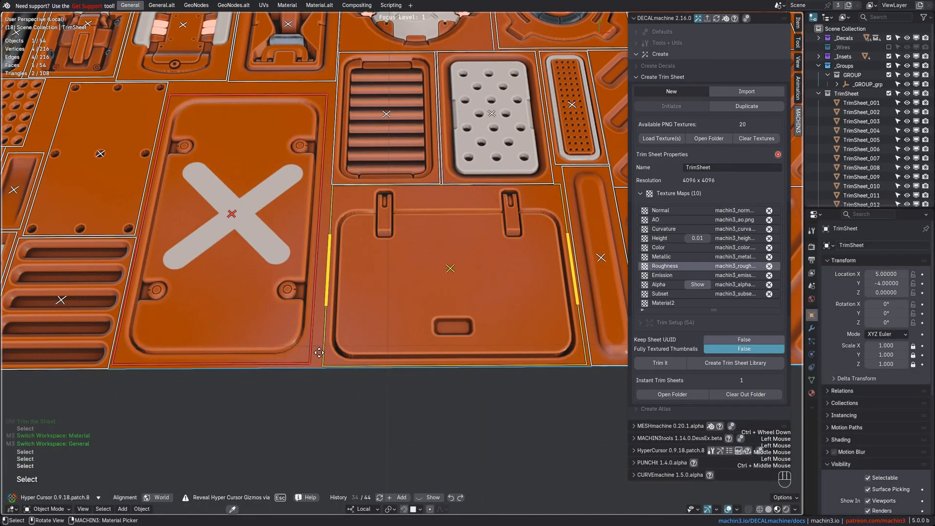
{"action": "left_click", "coordinate": [735, 363]}
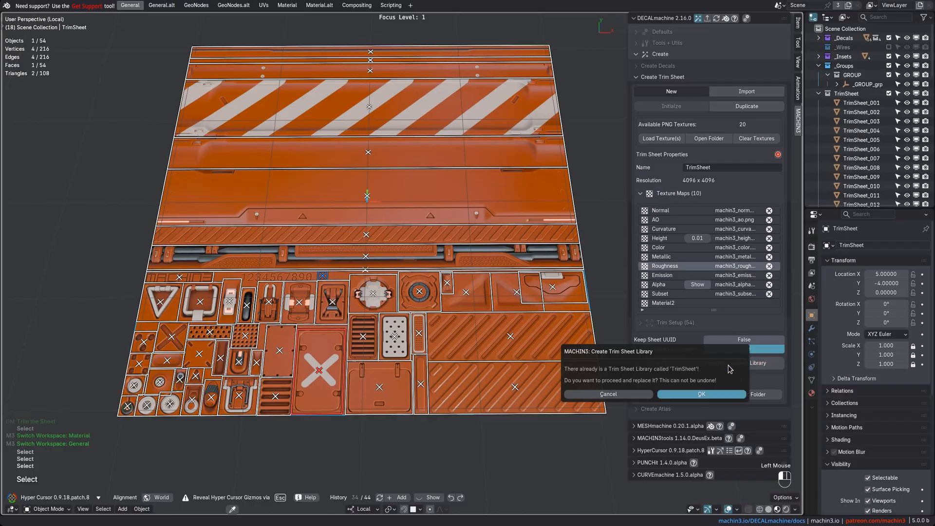
{"action": "left_click", "coordinate": [701, 394]}
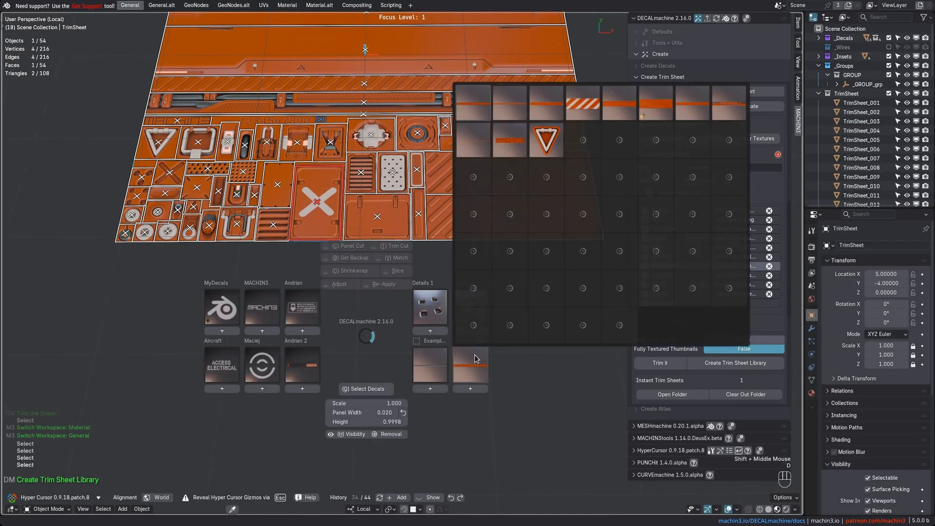
{"action": "mouse_move", "coordinate": [622, 204]}
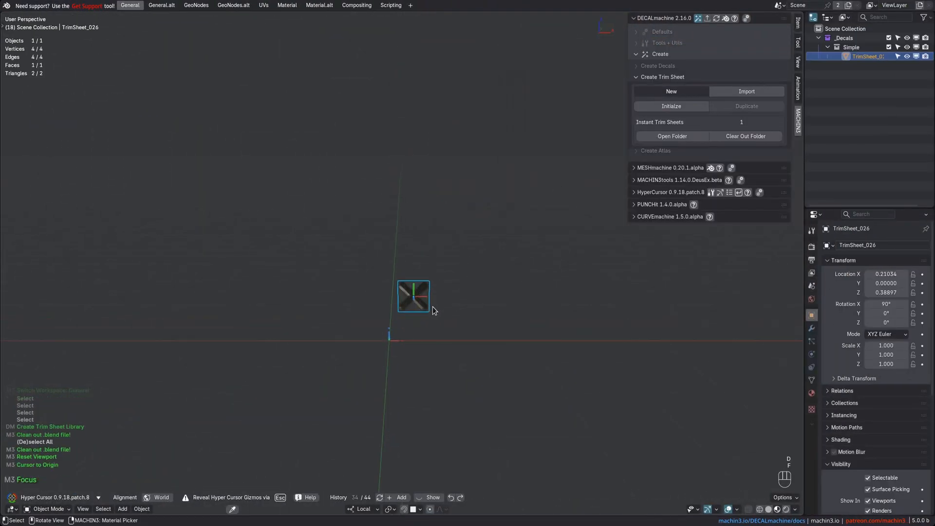
- Select the inserted X-shaped trim decal and view its Simple Decal Group material nodes
{"action": "left_click", "coordinate": [322, 5]}
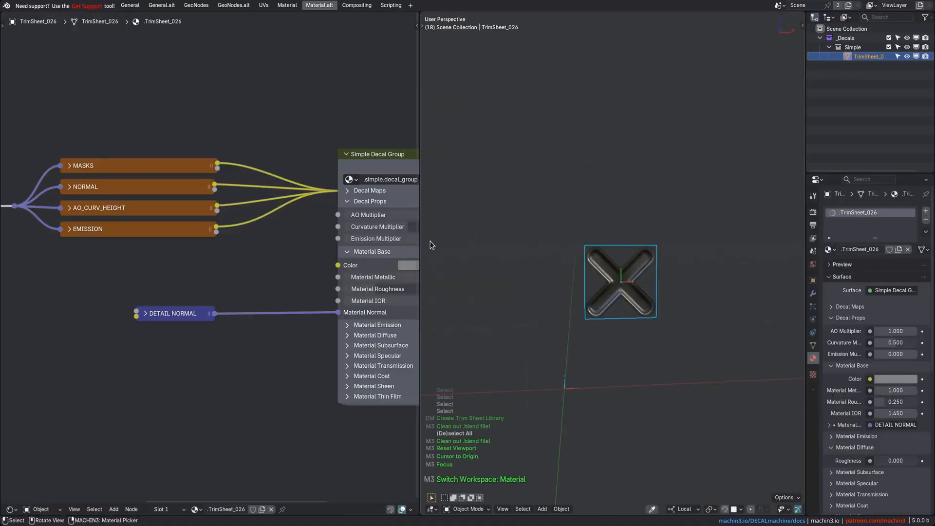
{"action": "left_click", "coordinate": [129, 5]}
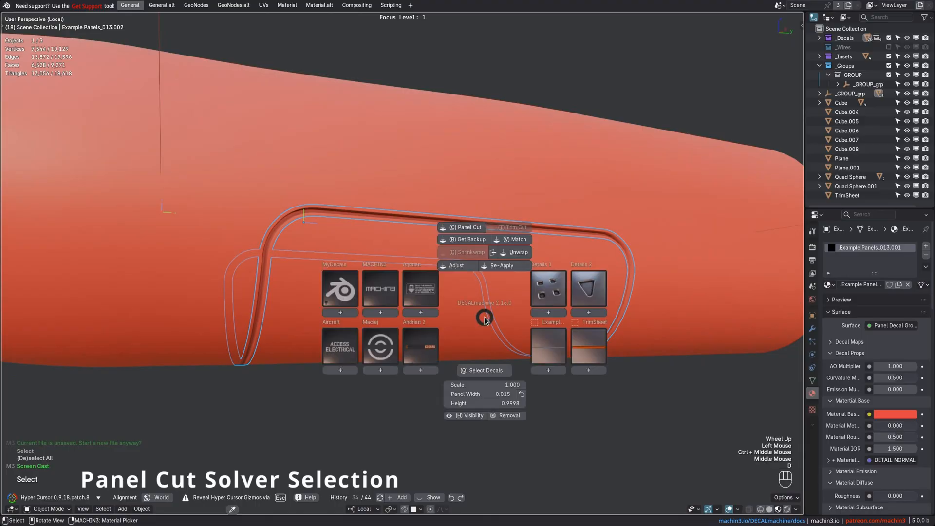
- Panel Cut the decal into the orange hull, return to Object Mode, and orbit around it
{"action": "left_click", "coordinate": [465, 227]}
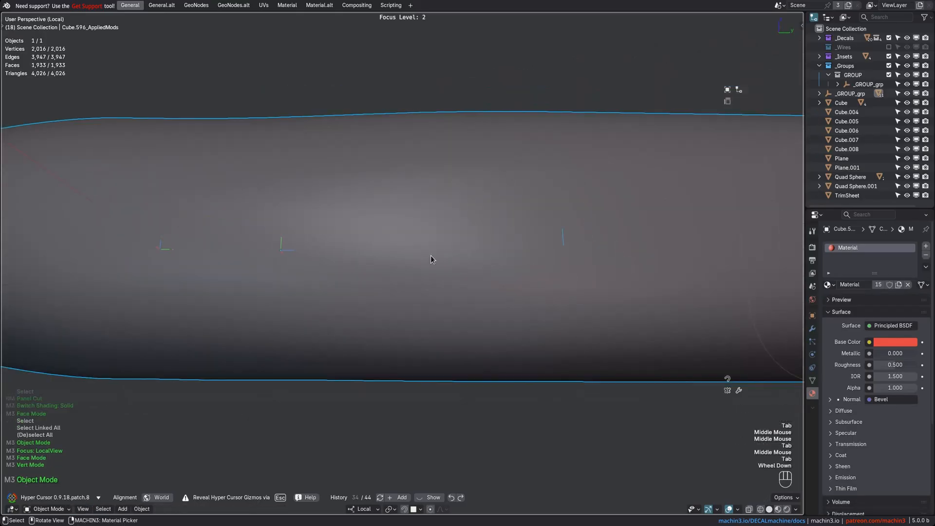
{"action": "key", "text": "Tab"}
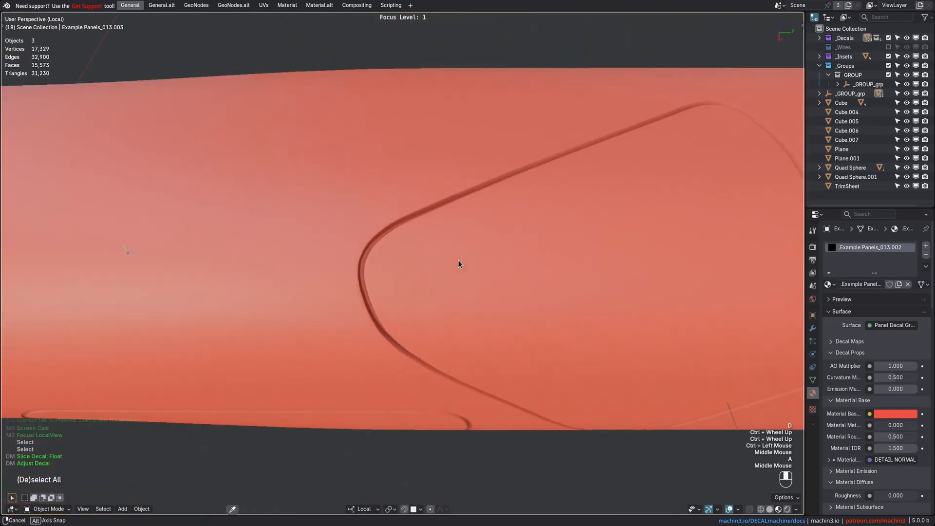
{"action": "left_click_drag", "start_coordinate": [459, 264], "coordinate": [478, 279]}
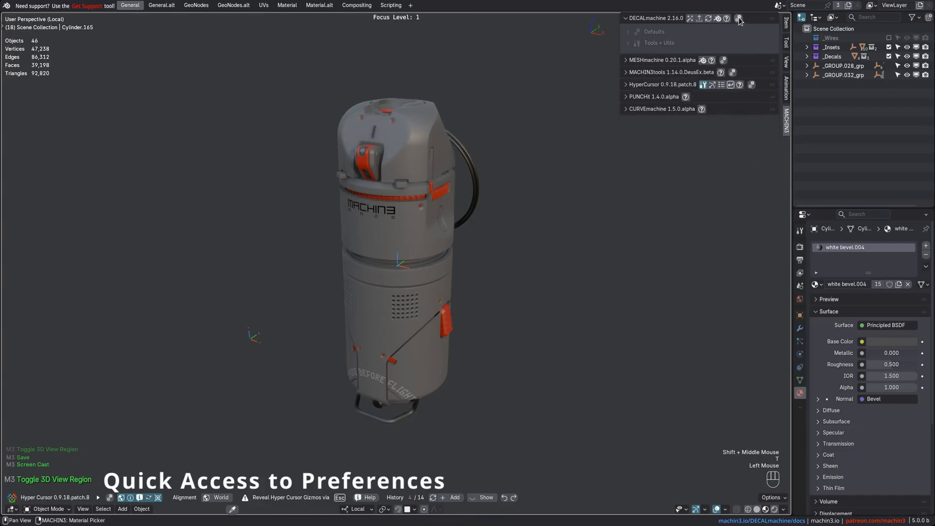
- Open DECALmachine's add-on preferences from the sidebar panel header
{"action": "left_click", "coordinate": [739, 18]}
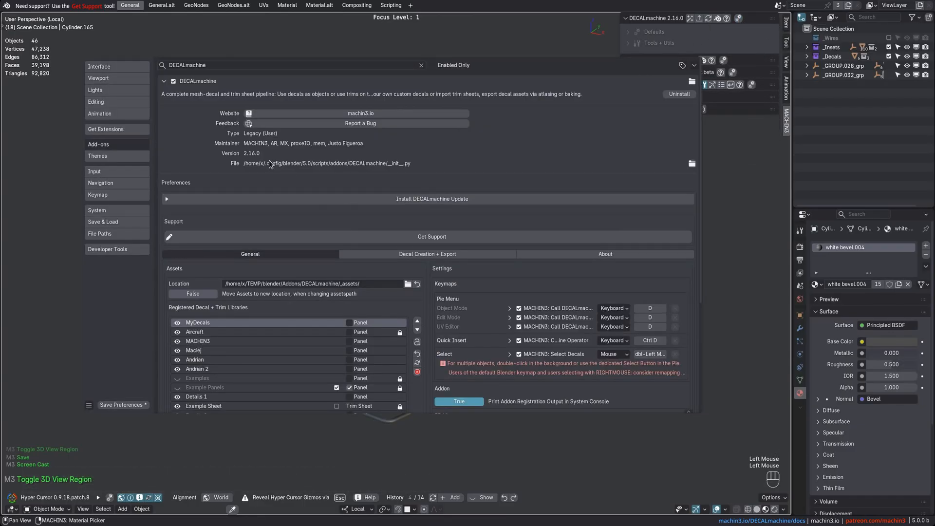